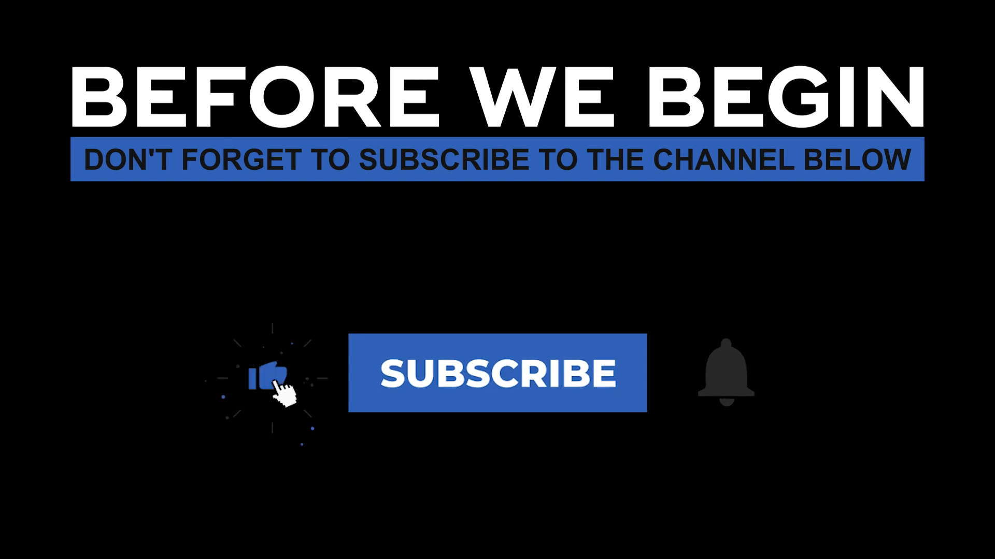
Place a Table tool for the filtered New York State, City and Population records
click(499, 373)
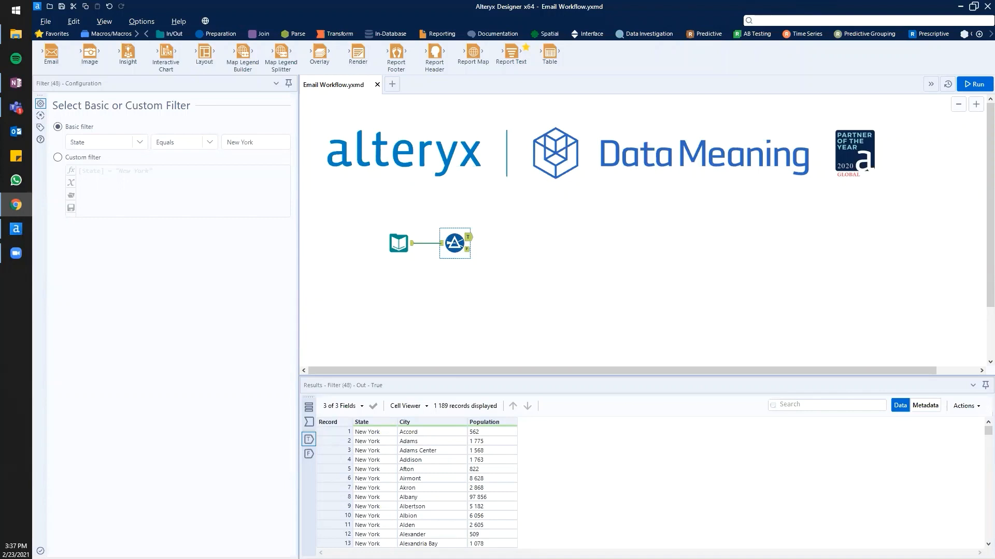
mouse_move(495, 234)
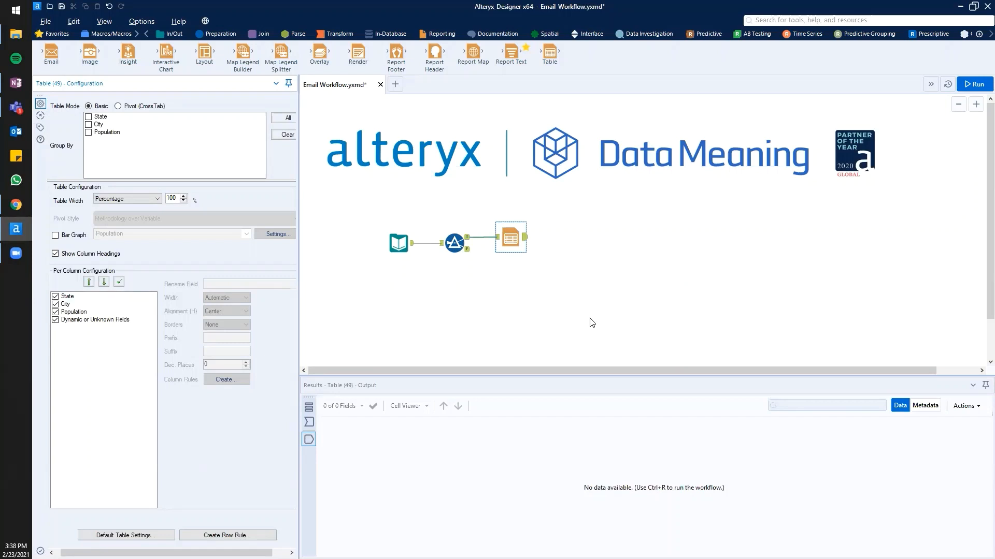
Add Block Until Done and Render tools, with Render writing to Output.xlsx
text(block)
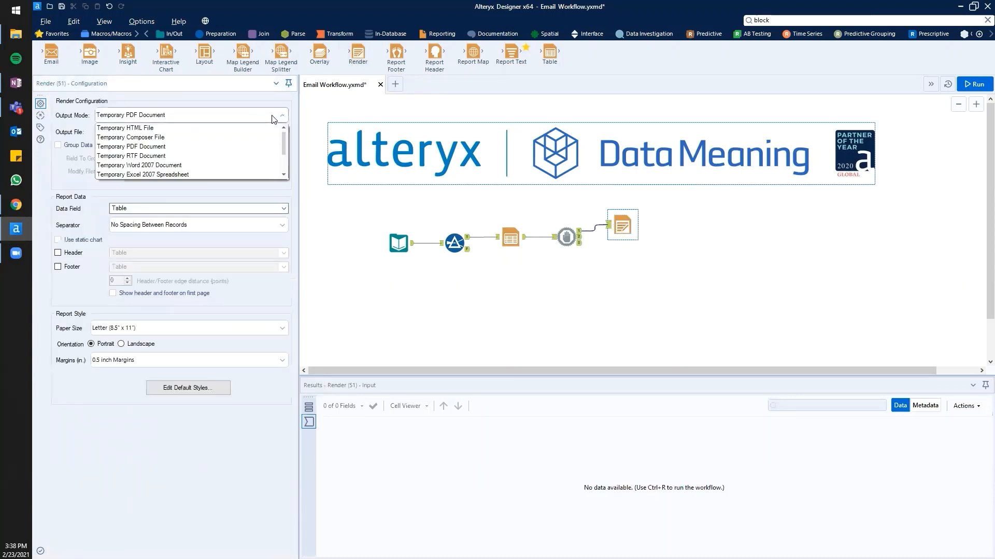
scroll(down, 3)
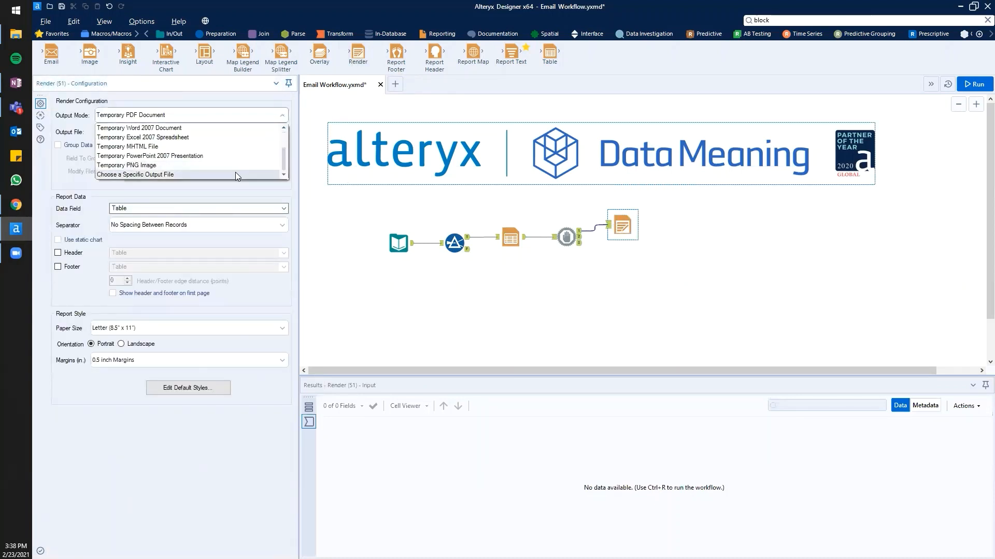
click(135, 175)
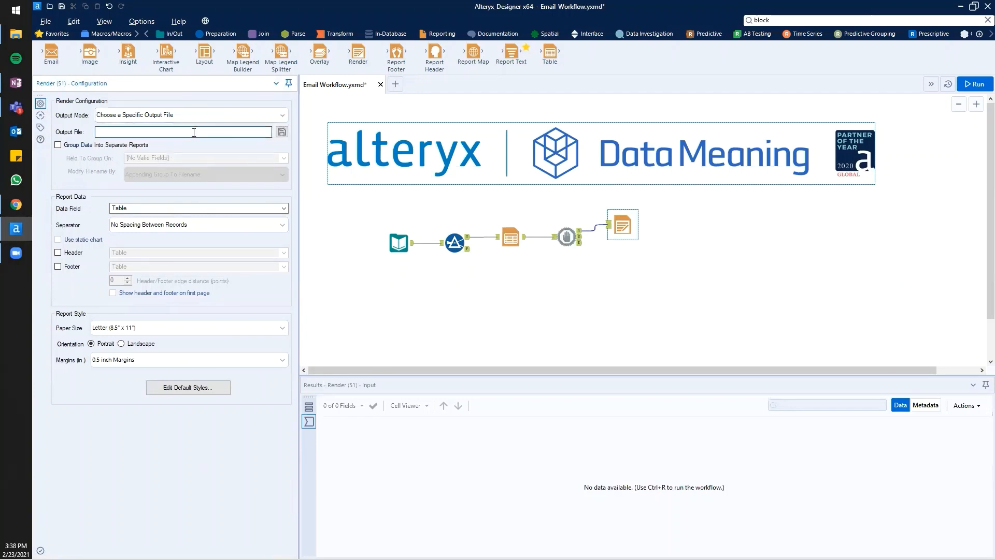
text(Output)
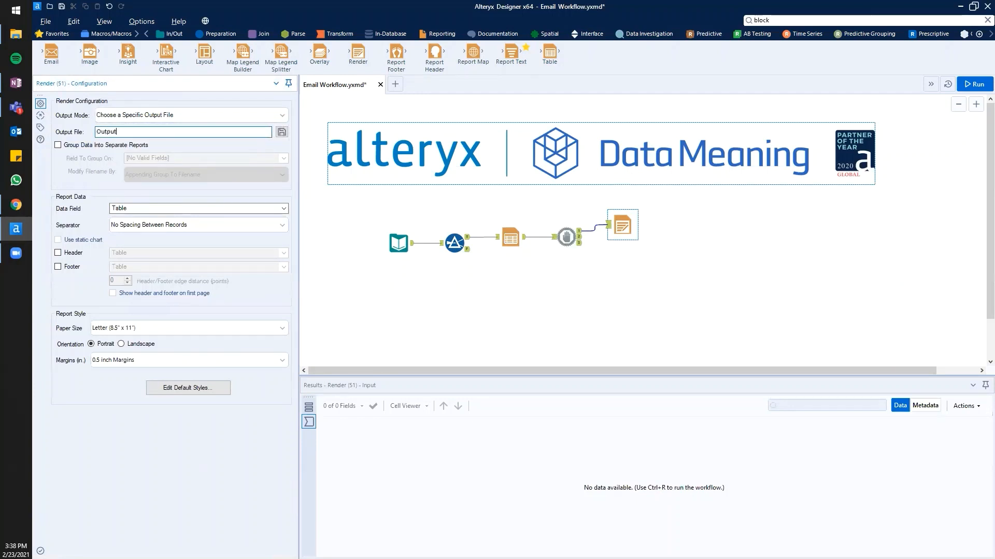
text(.xlsx)
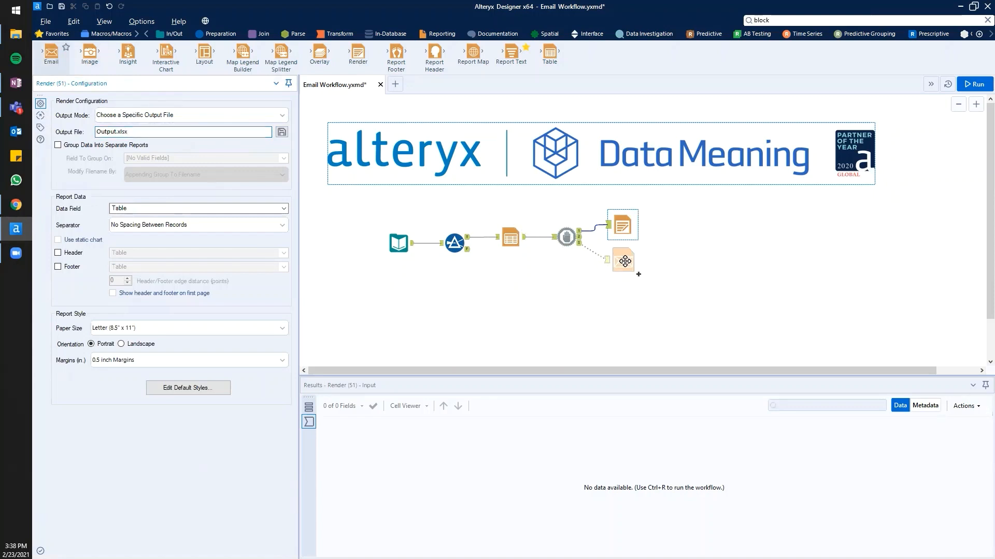
Add an Email tool fed by Block Until Done output 2 and select its SMTP field
click(623, 261)
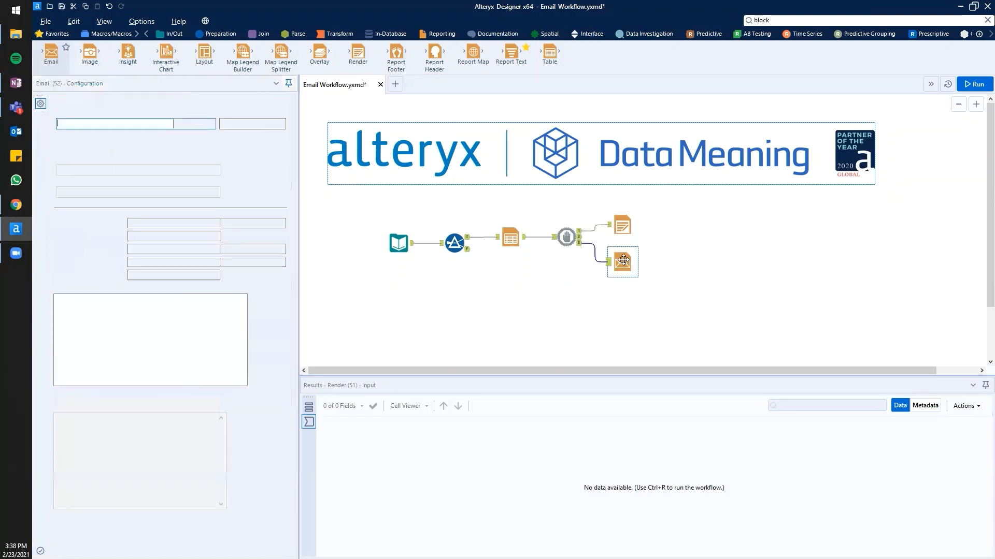
click(622, 261)
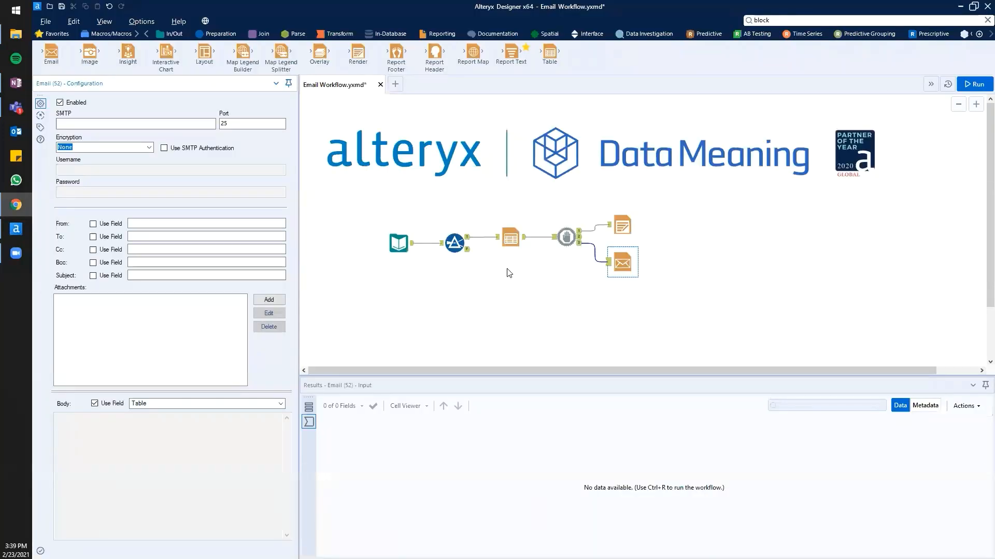
click(135, 124)
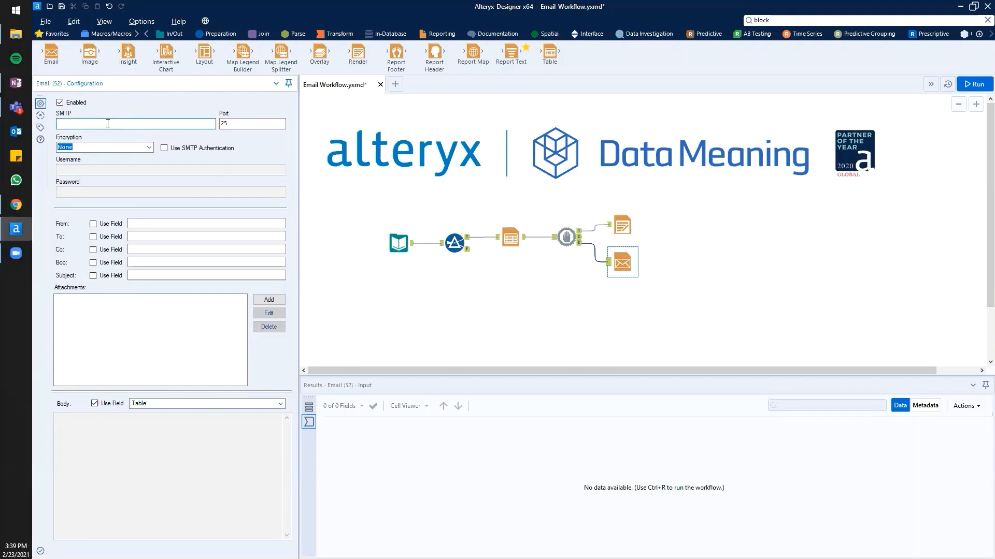
Set the SMTP server to smtp.gmail.com with SSL/TLS encryption on port 465
text(s)
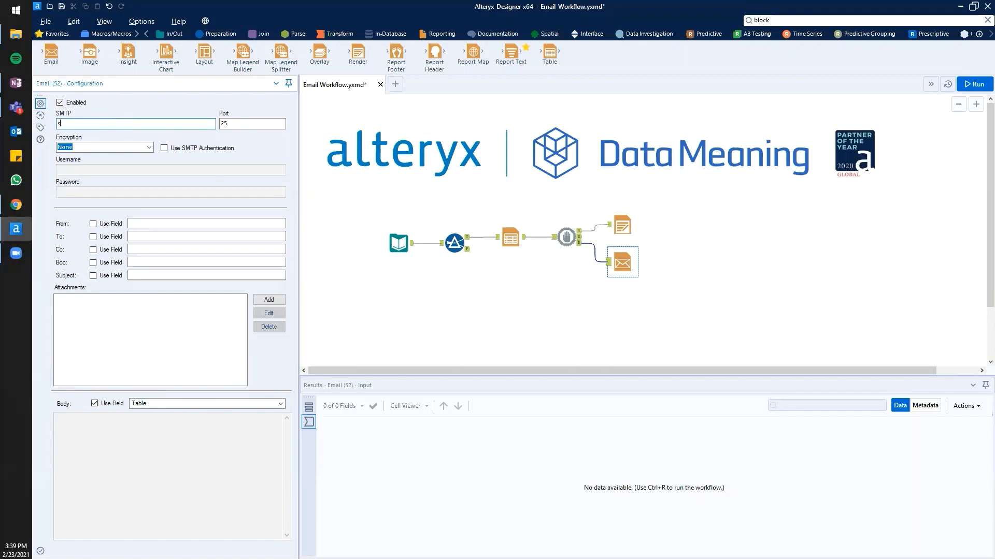
text(smtp.gmail.com)
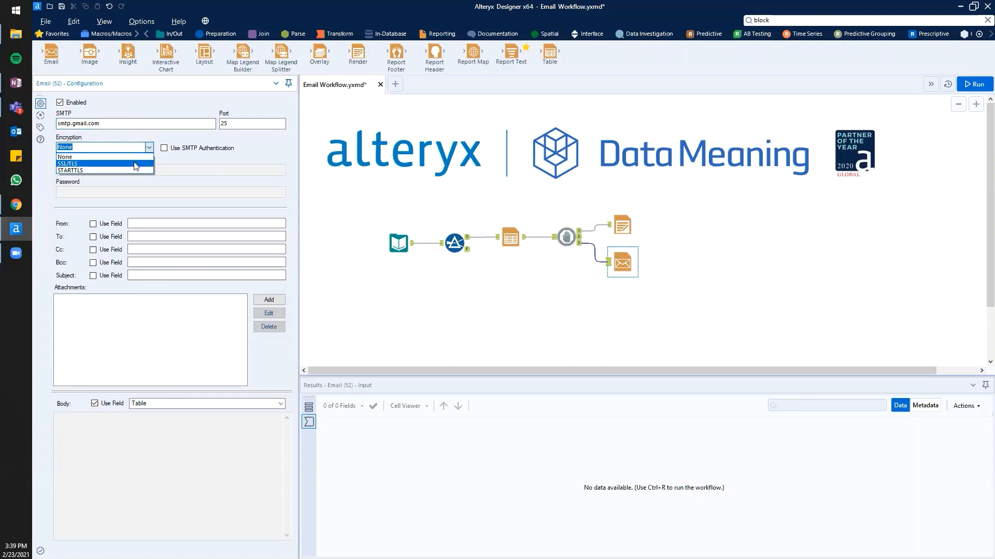
click(66, 163)
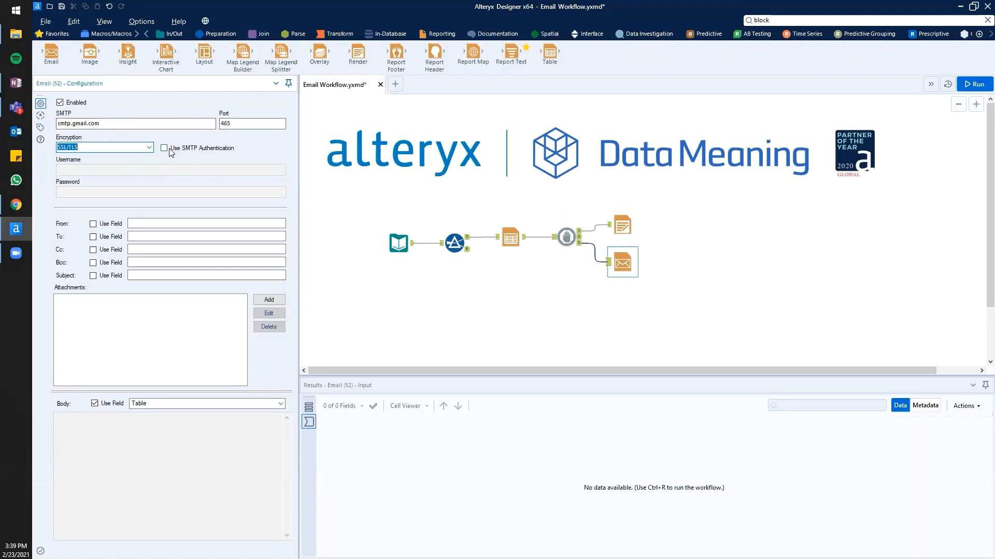
Enable SMTP authentication and enter the Gmail username and password
click(164, 148)
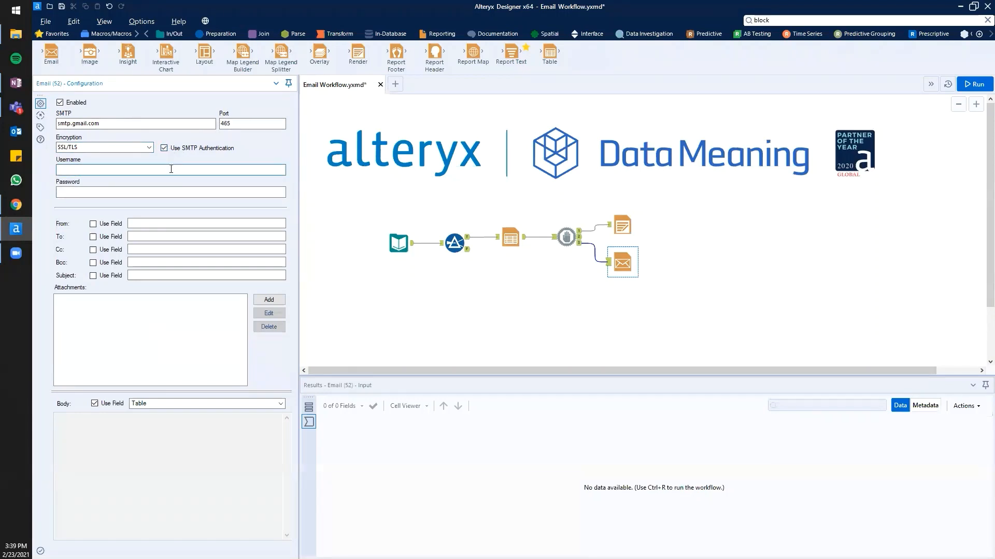
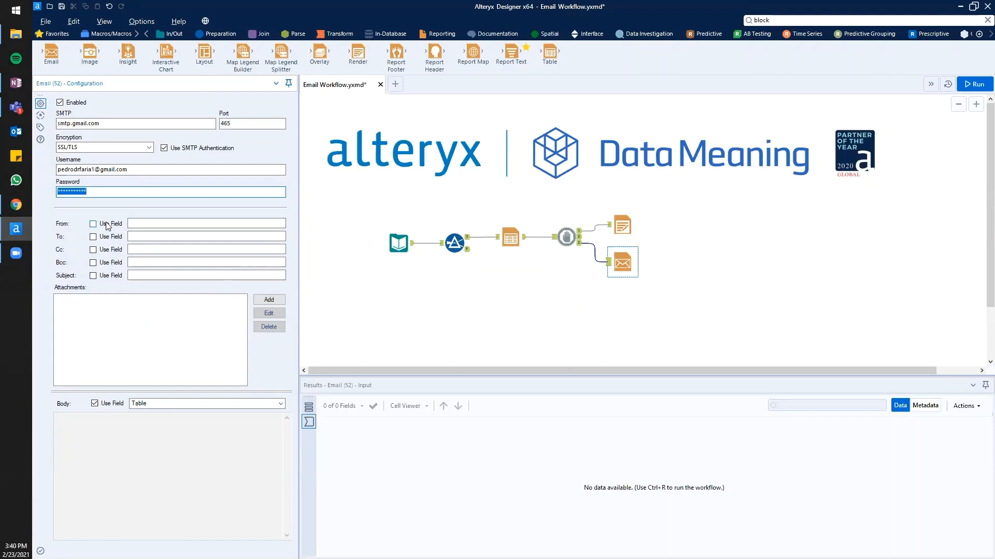
click(205, 275)
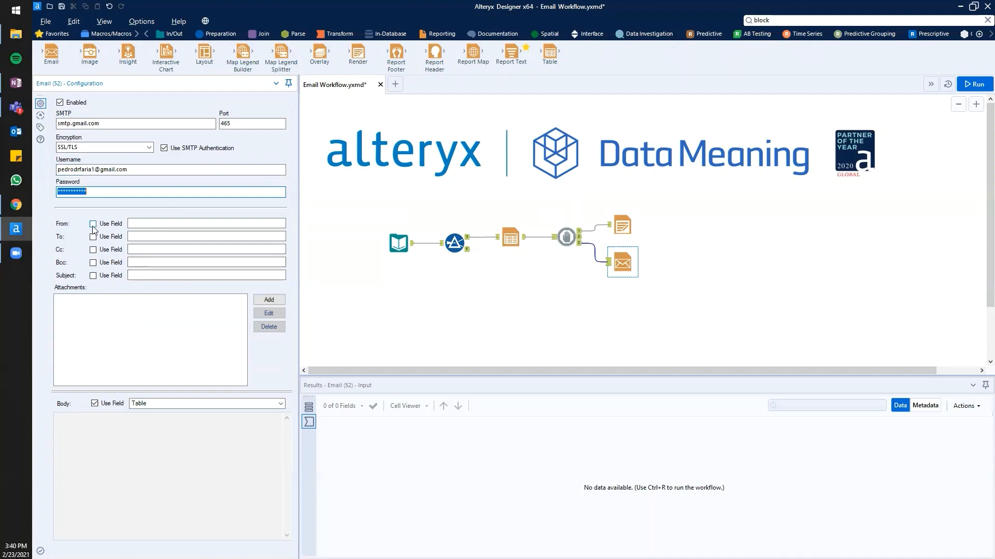
click(93, 223)
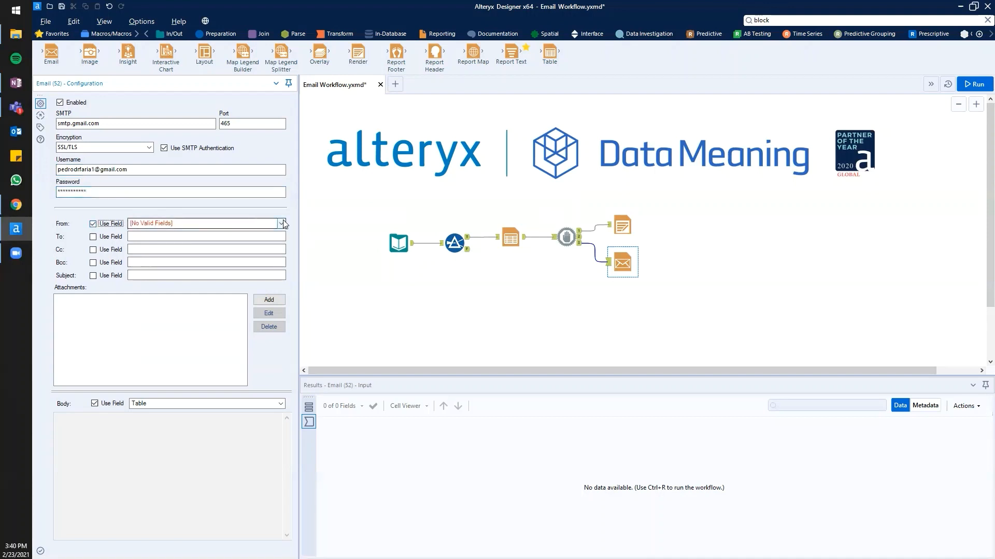
click(93, 224)
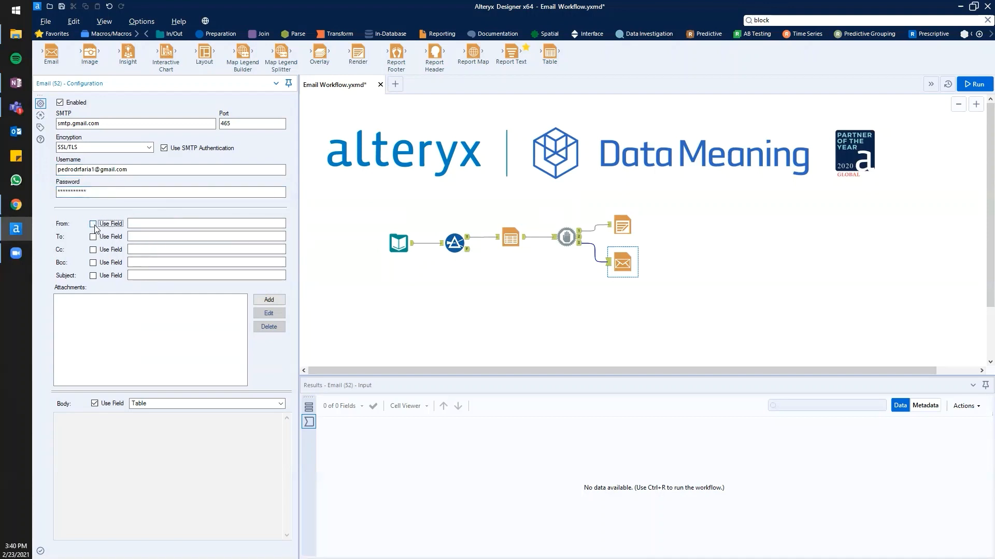
click(206, 223)
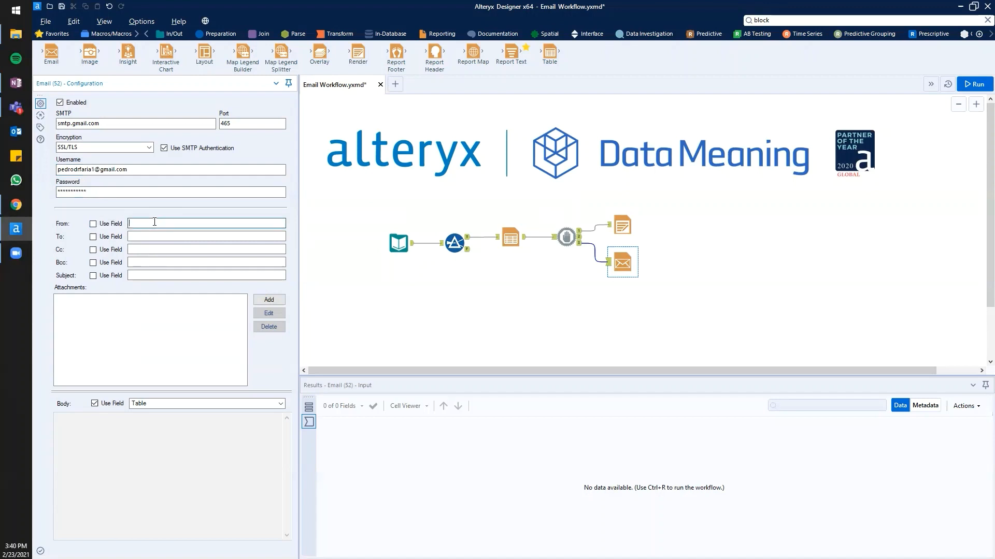
triple_click(170, 169)
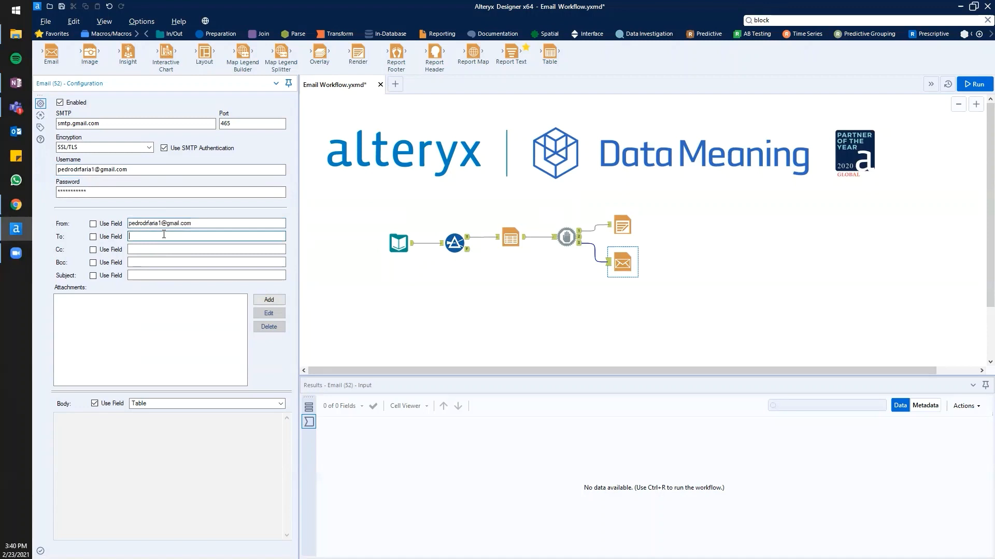
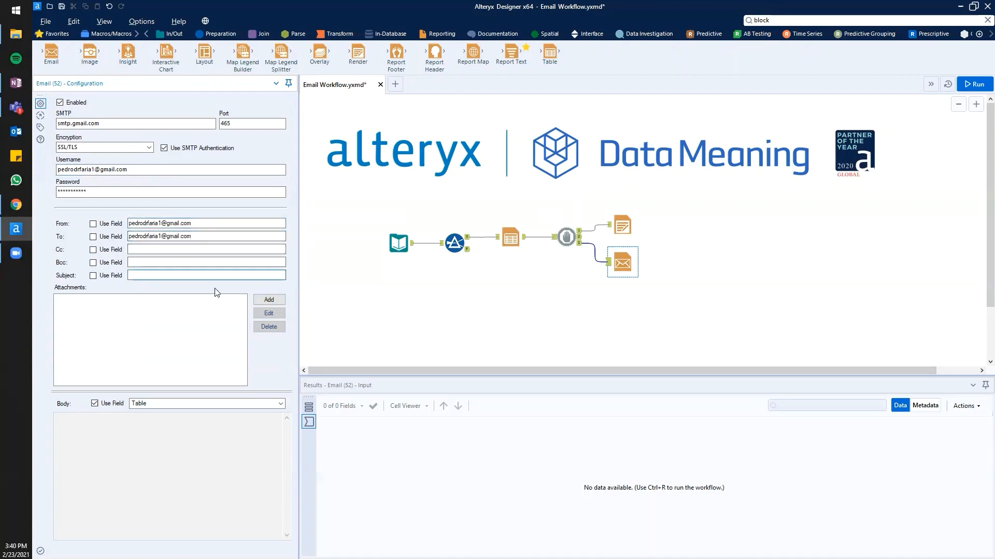
text(Teste)
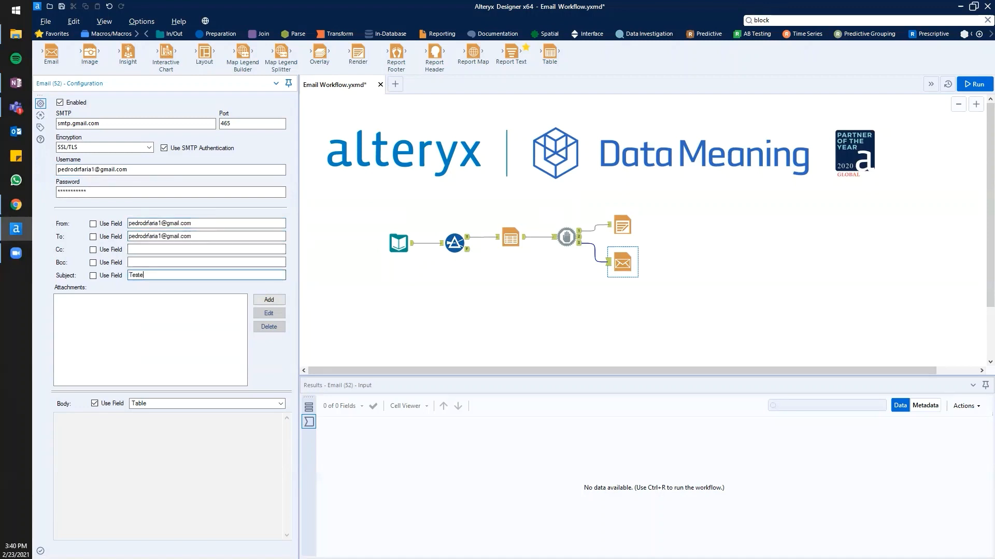
key(Backspace)
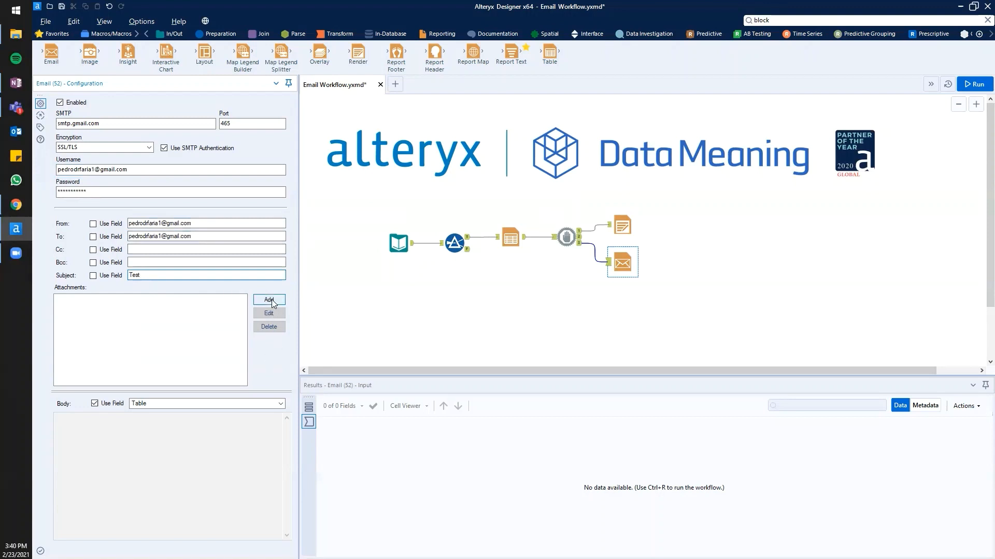
Add Output.xlsx as a specified-file email attachment
click(268, 299)
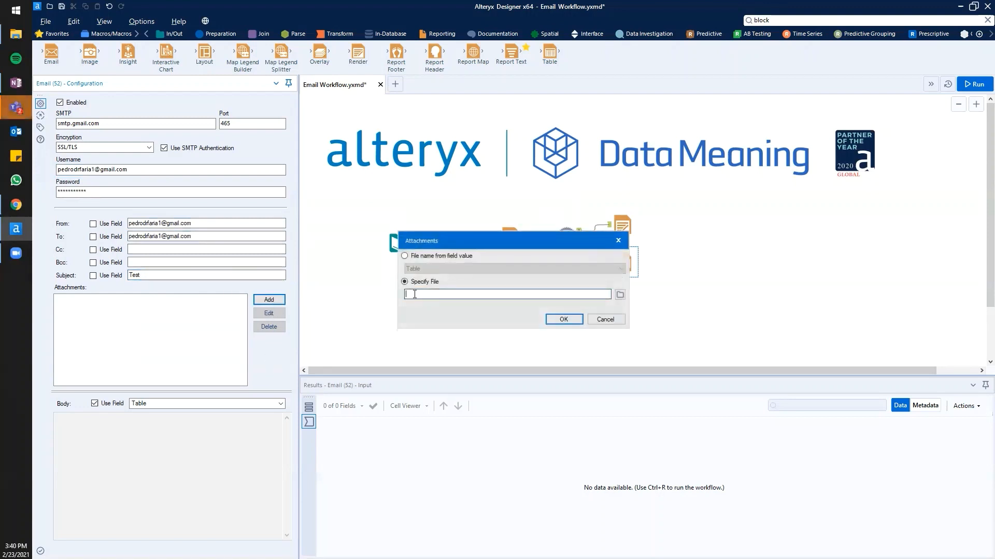
text(Outloo)
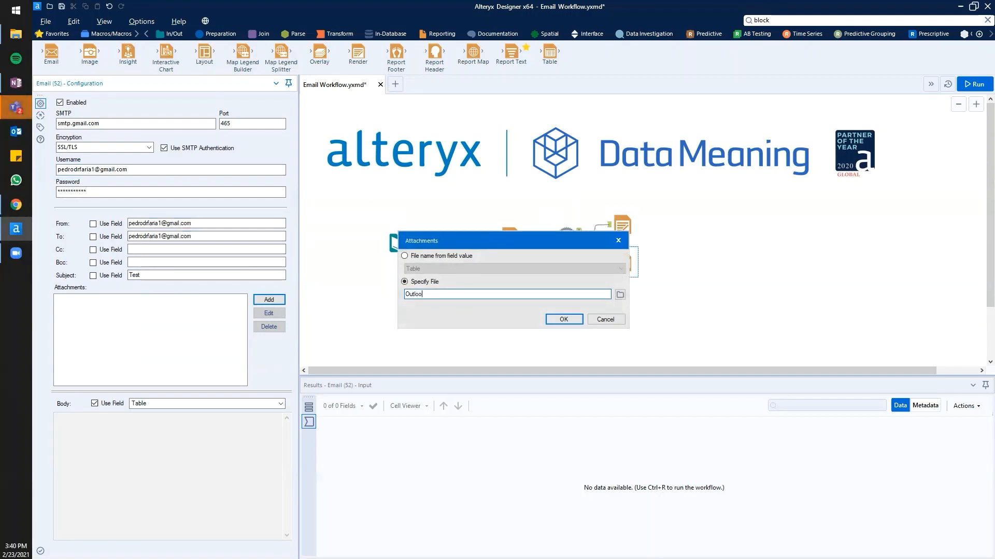
key(Backspace)
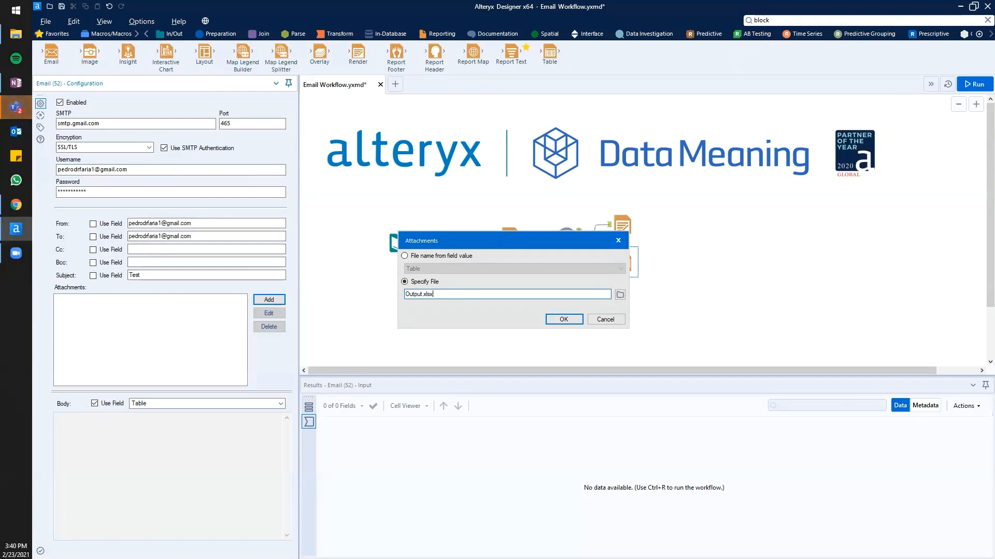
click(562, 319)
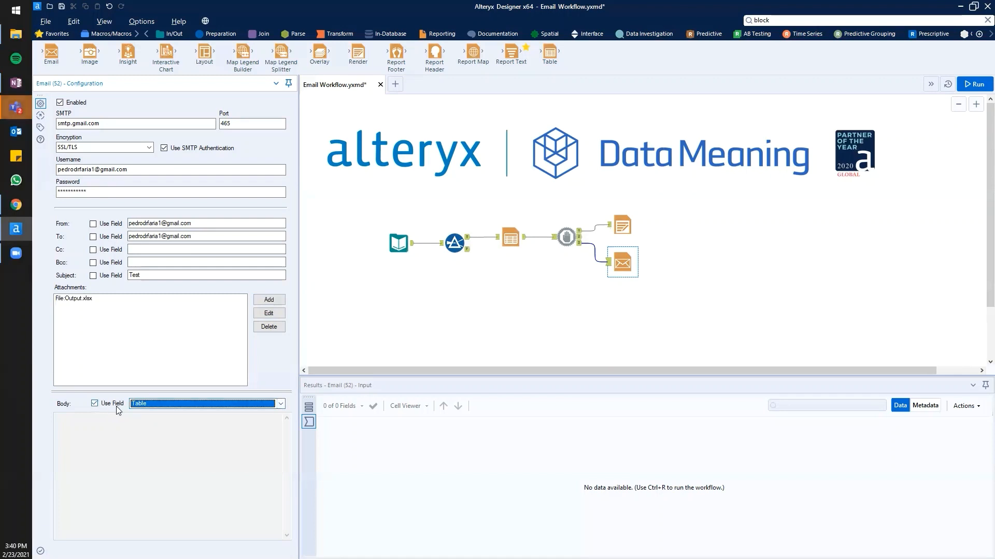
Type 'See attachment:' directly as the email body and run the workflow
click(95, 404)
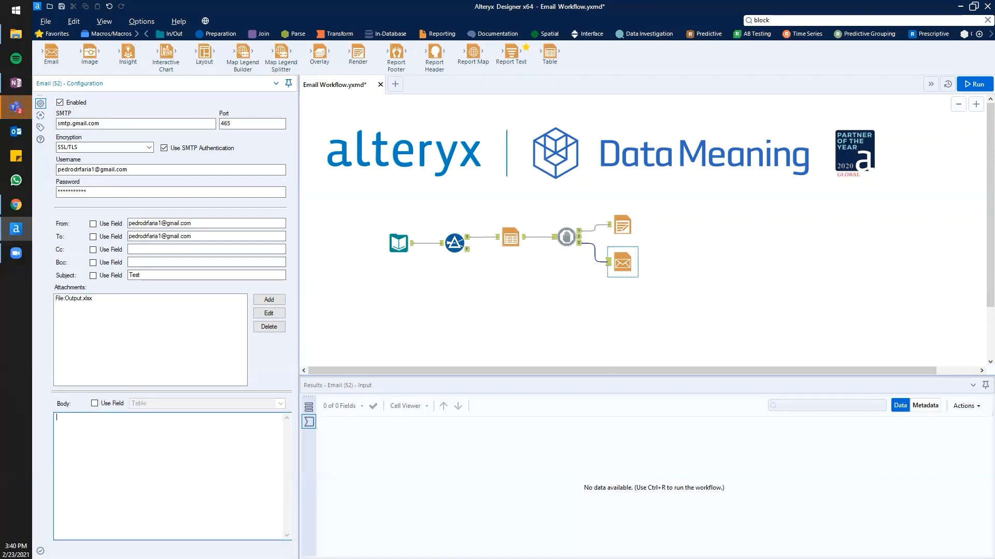
text(See attachm)
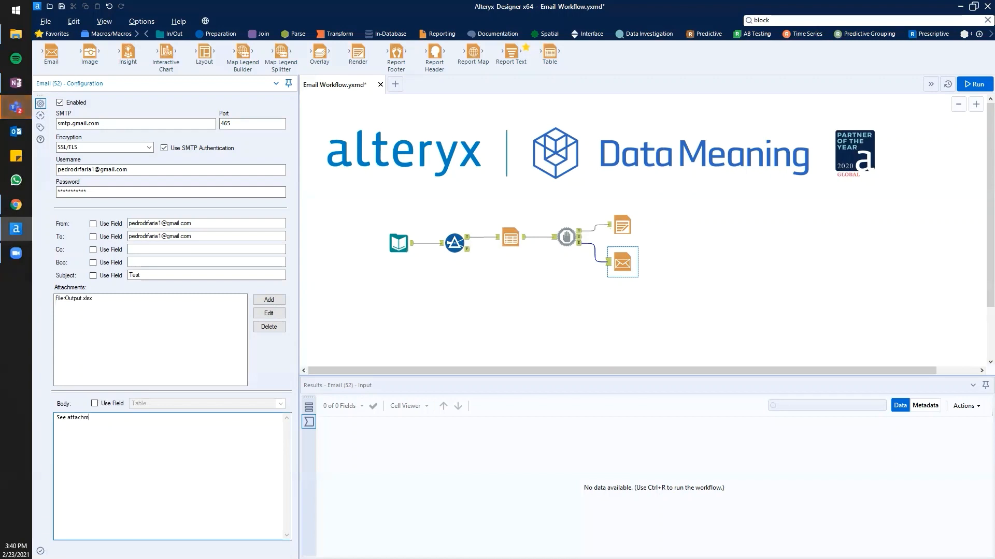
text(ent:)
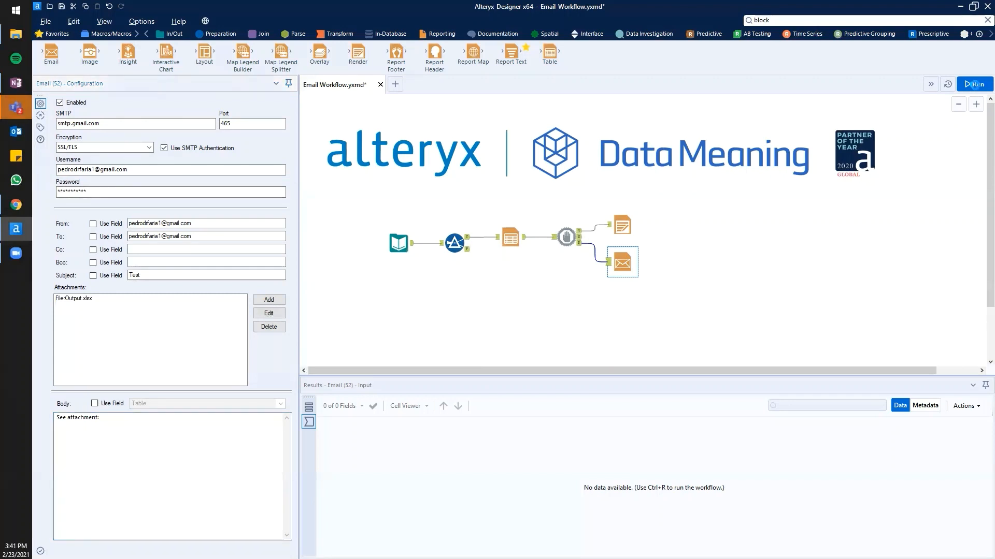
click(972, 83)
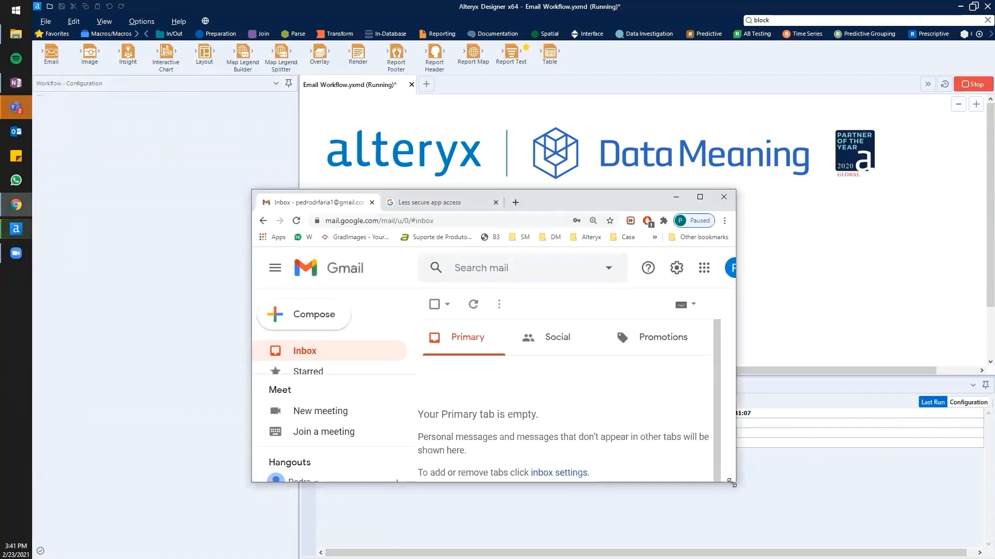
Open the Test email in Gmail and view its Output.xlsx attachment
click(699, 196)
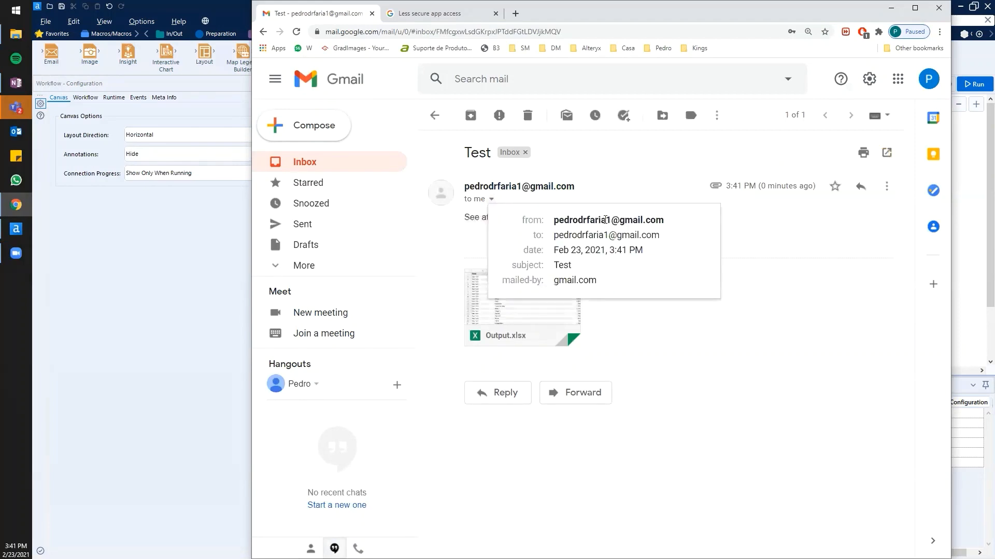
double_click(578, 235)
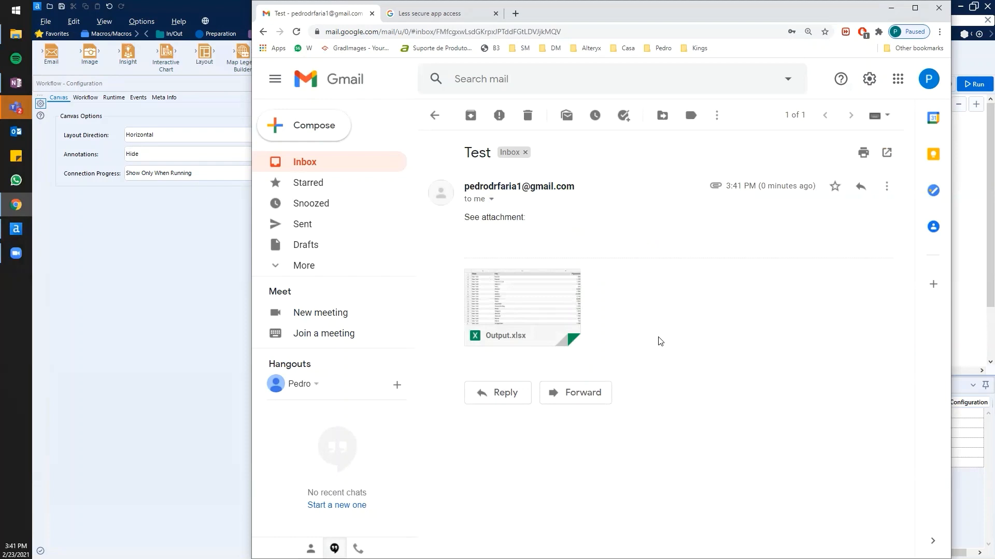
mouse_move(522, 305)
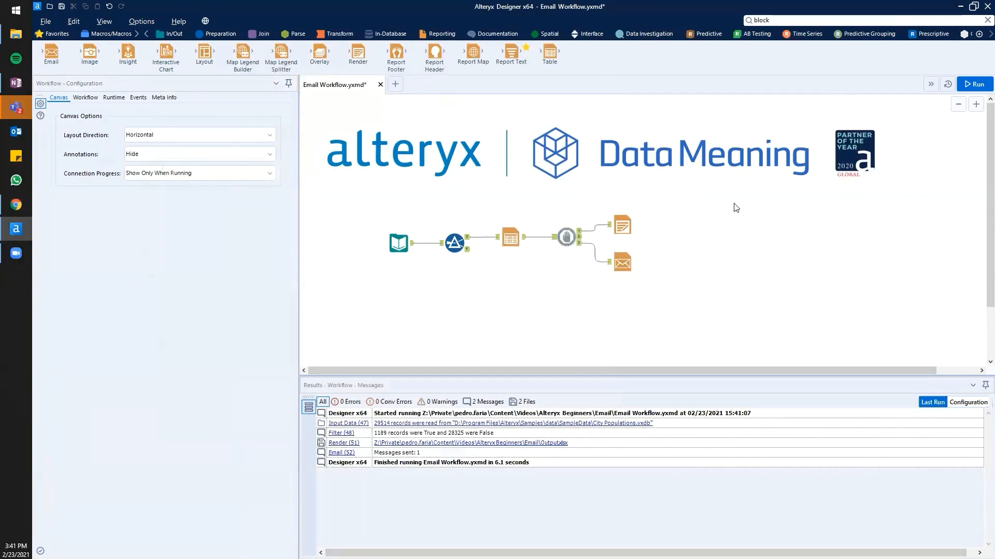
mouse_move(678, 293)
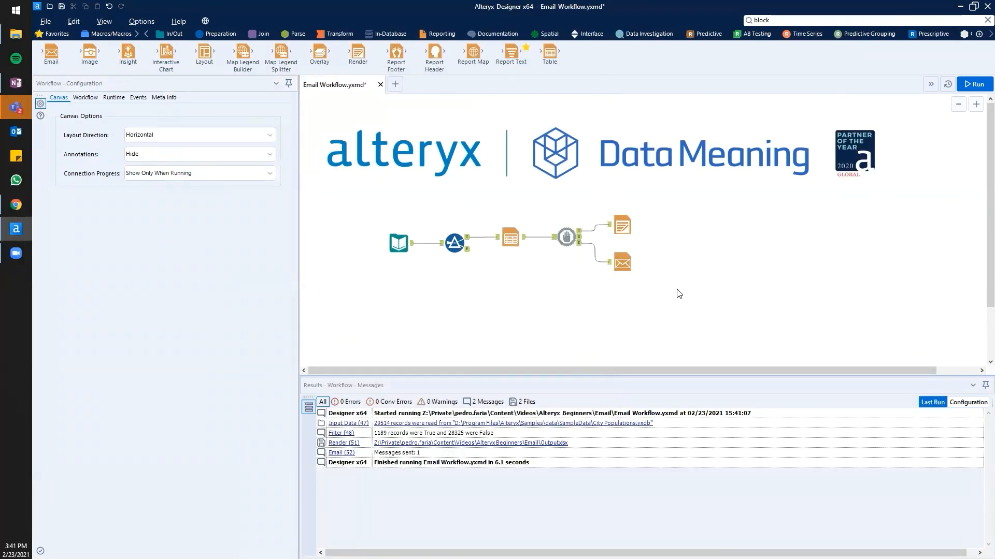
mouse_move(671, 302)
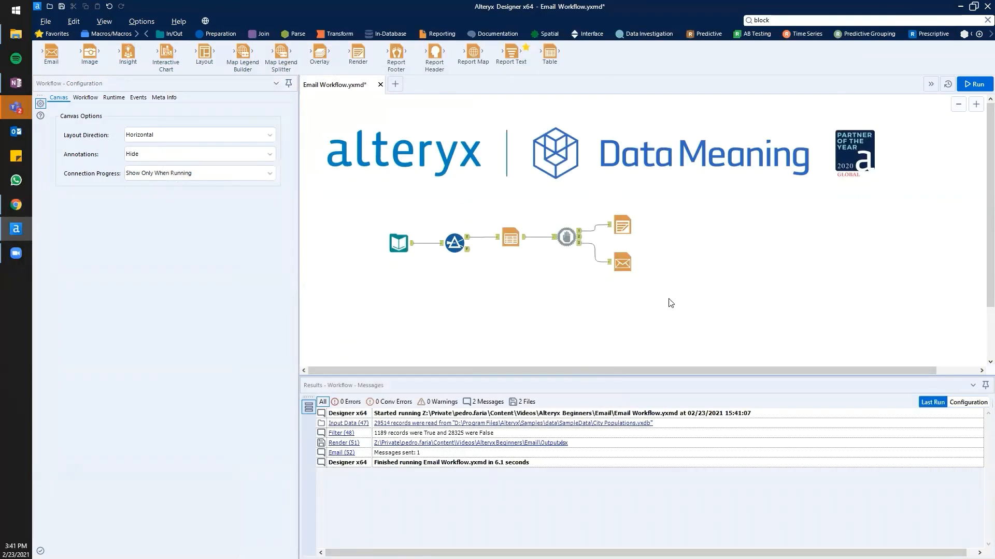